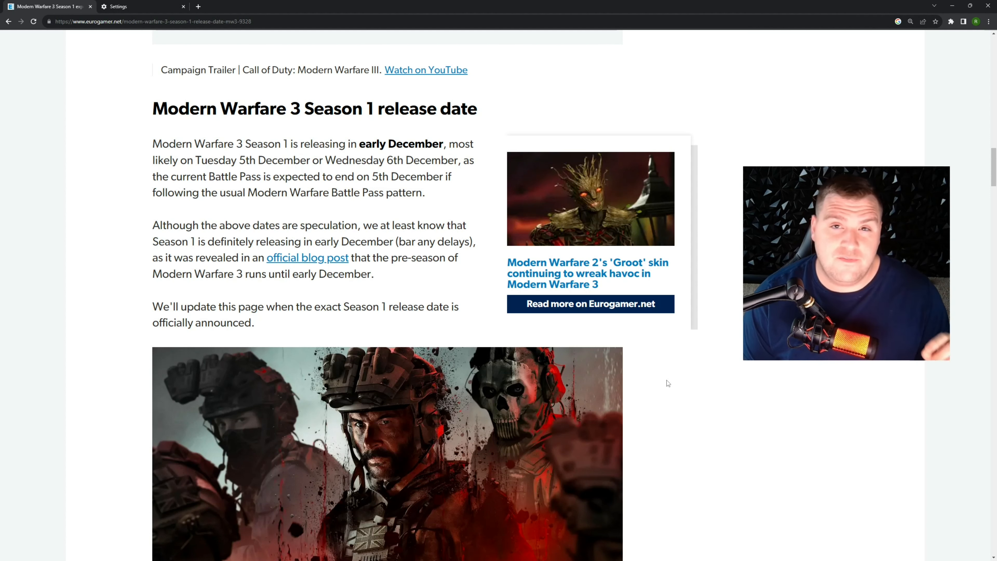
{"action": "scroll", "scroll_direction": "down", "scroll_amount": 3}
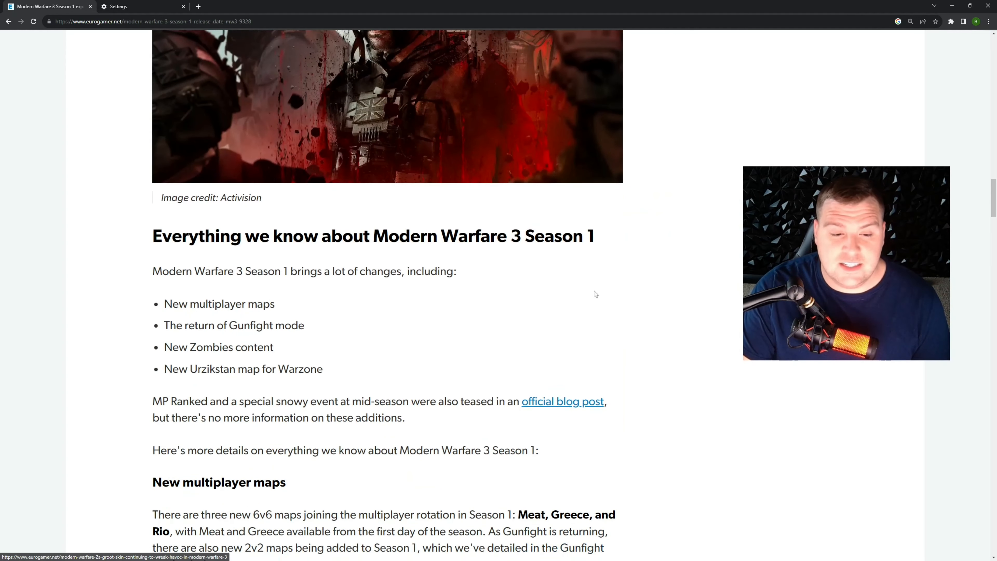
{"action": "mouse_move", "coordinate": [468, 309]}
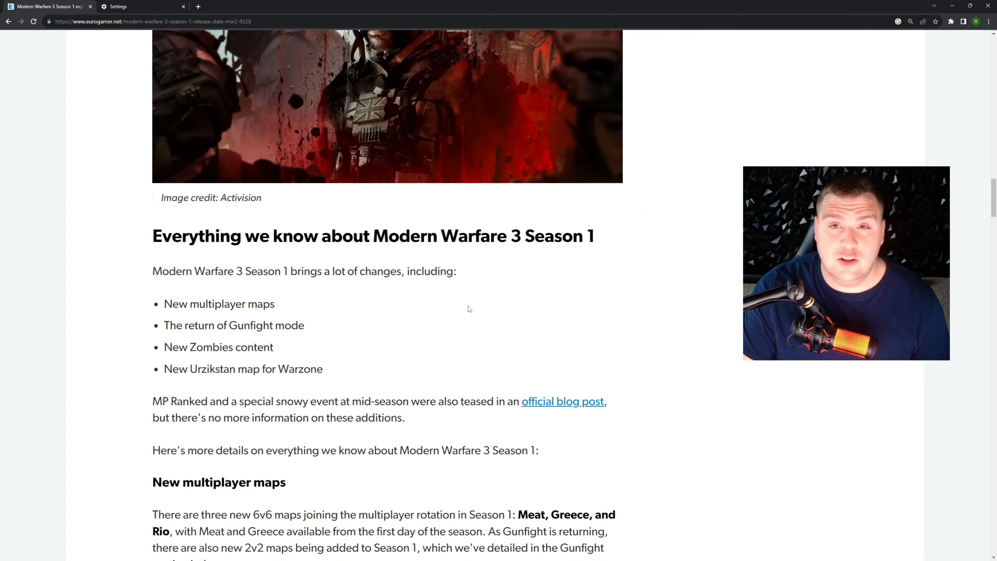
{"action": "scroll", "scroll_direction": "down", "scroll_amount": 3}
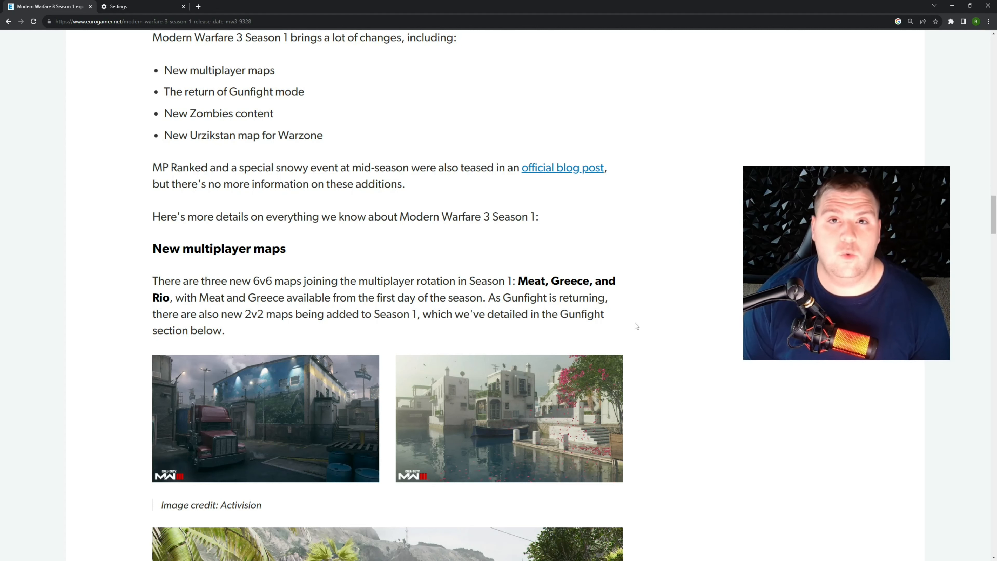
{"action": "mouse_move", "coordinate": [580, 348]}
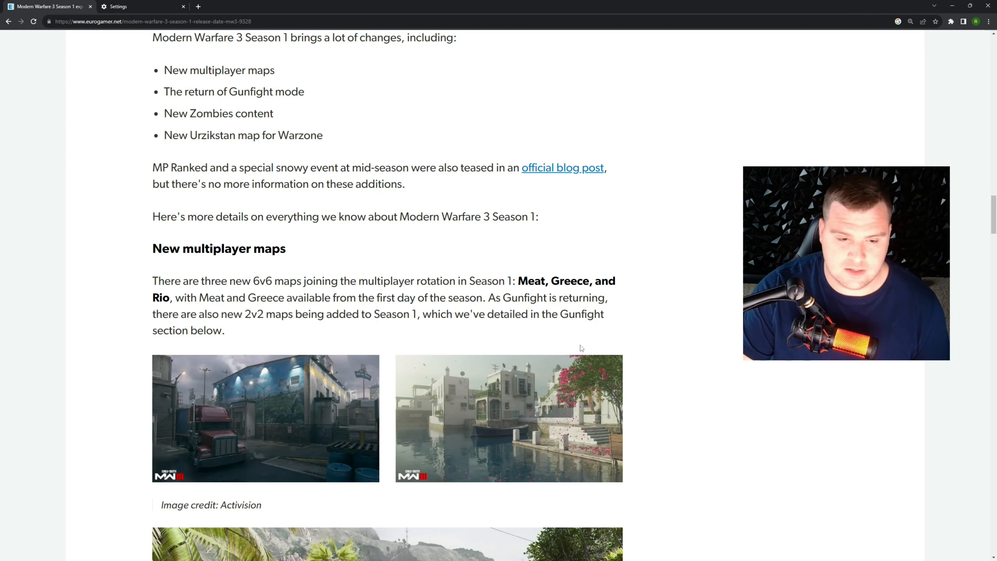
{"action": "scroll", "scroll_direction": "down", "scroll_amount": 3}
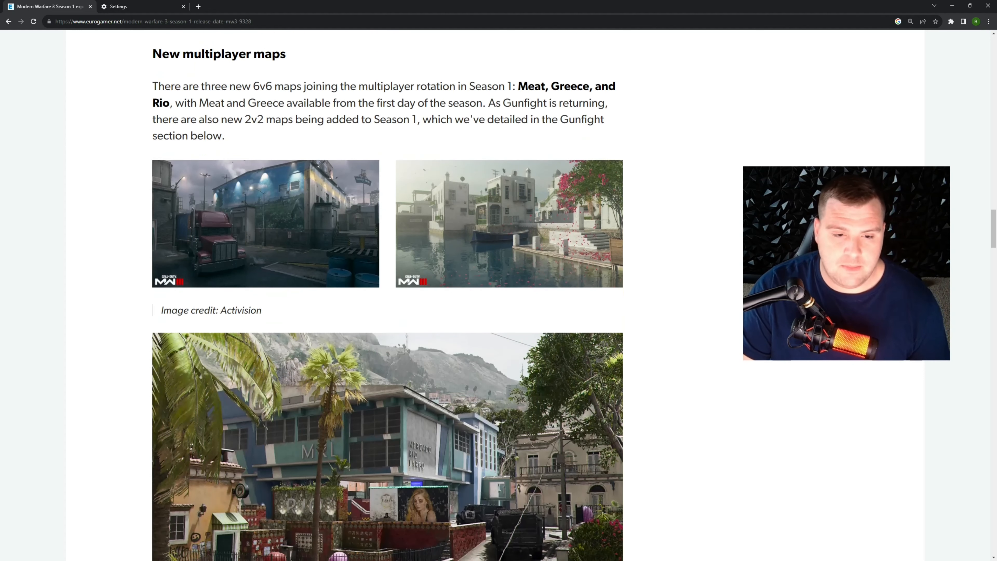
{"action": "scroll", "scroll_direction": "down", "scroll_amount": 3}
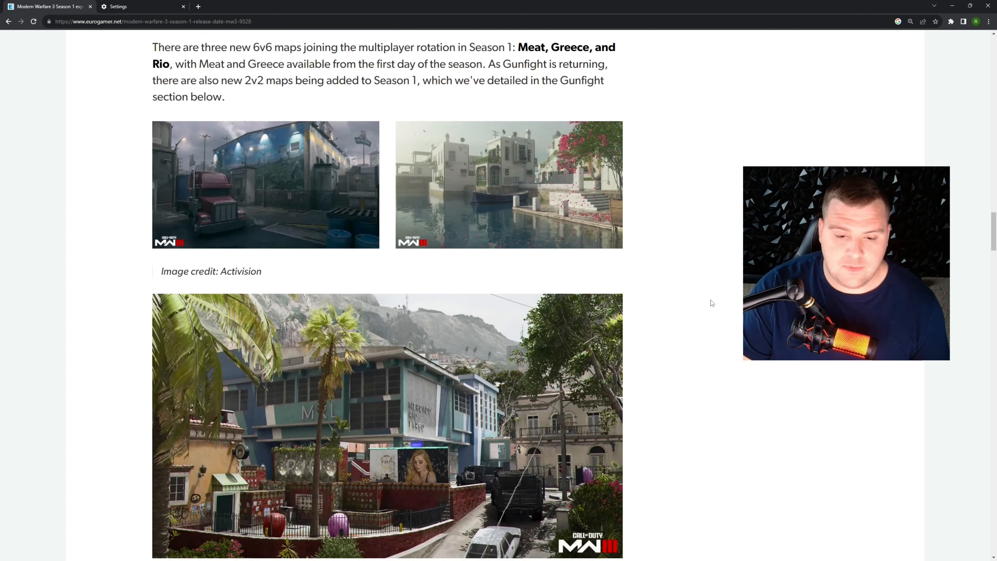
{"action": "scroll", "scroll_direction": "down", "scroll_amount": 3}
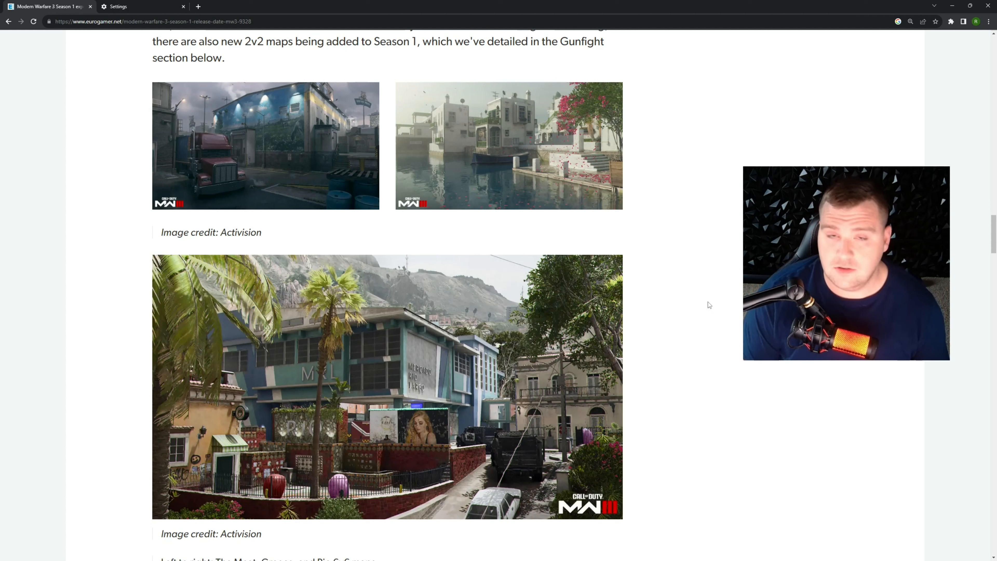
{"action": "mouse_move", "coordinate": [526, 199]}
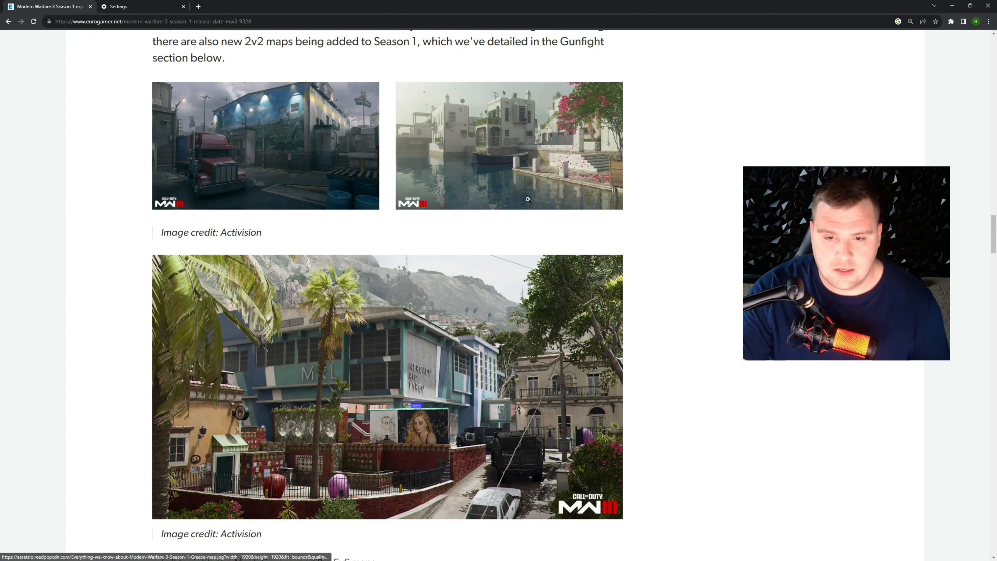
{"action": "mouse_move", "coordinate": [518, 162]}
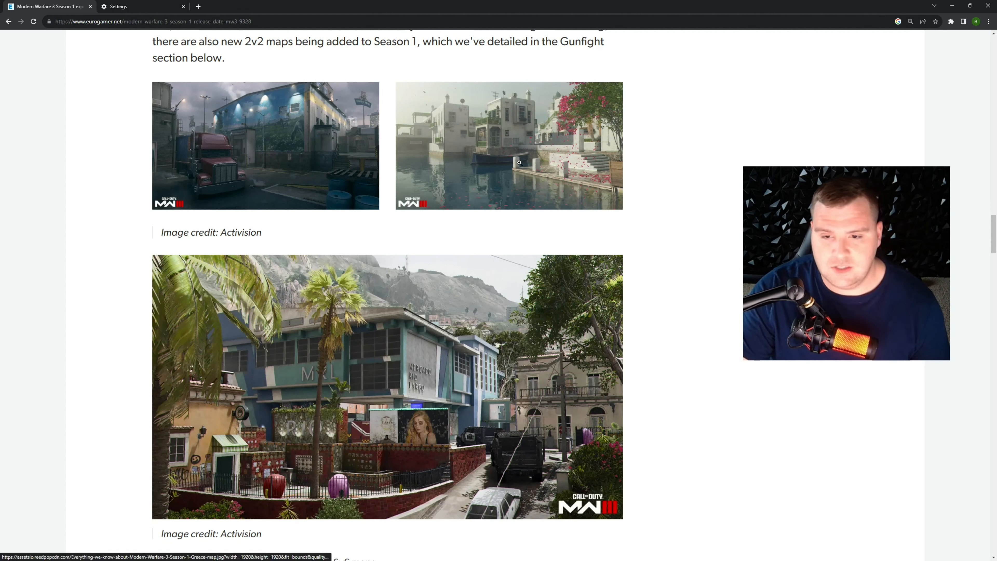
{"action": "scroll", "scroll_direction": "down", "scroll_amount": 3}
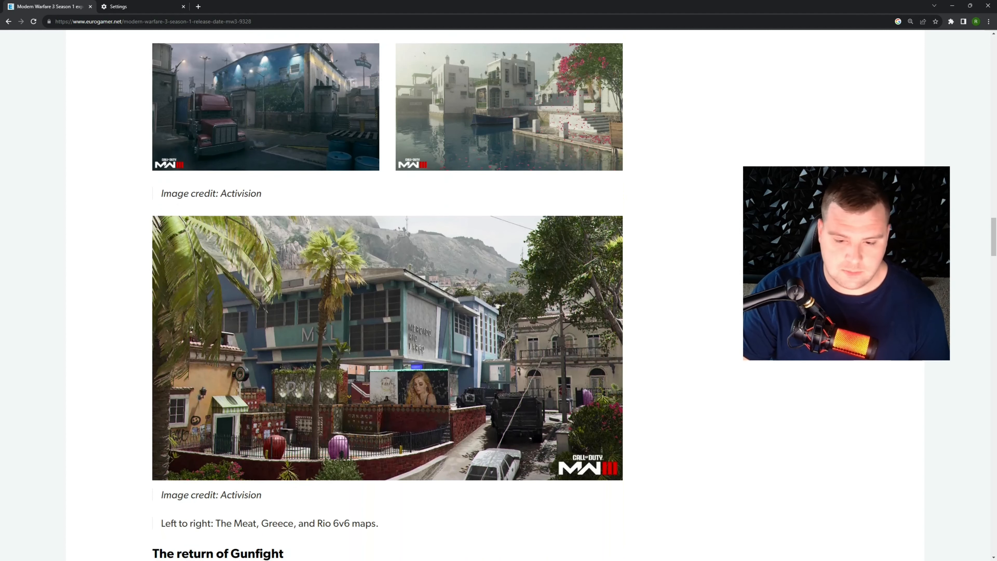
{"action": "scroll", "scroll_direction": "down", "scroll_amount": 3}
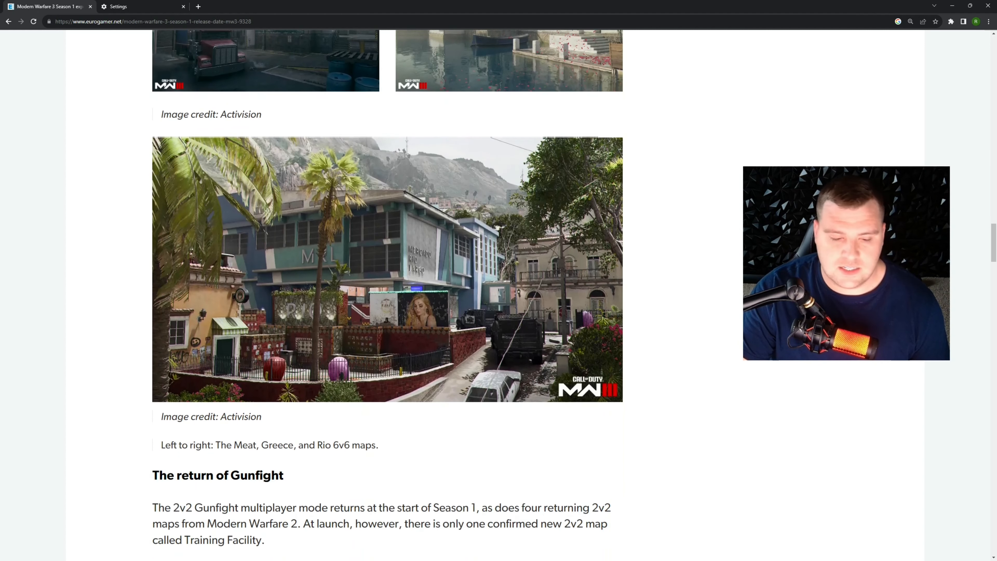
{"action": "scroll", "scroll_direction": "down", "scroll_amount": 3}
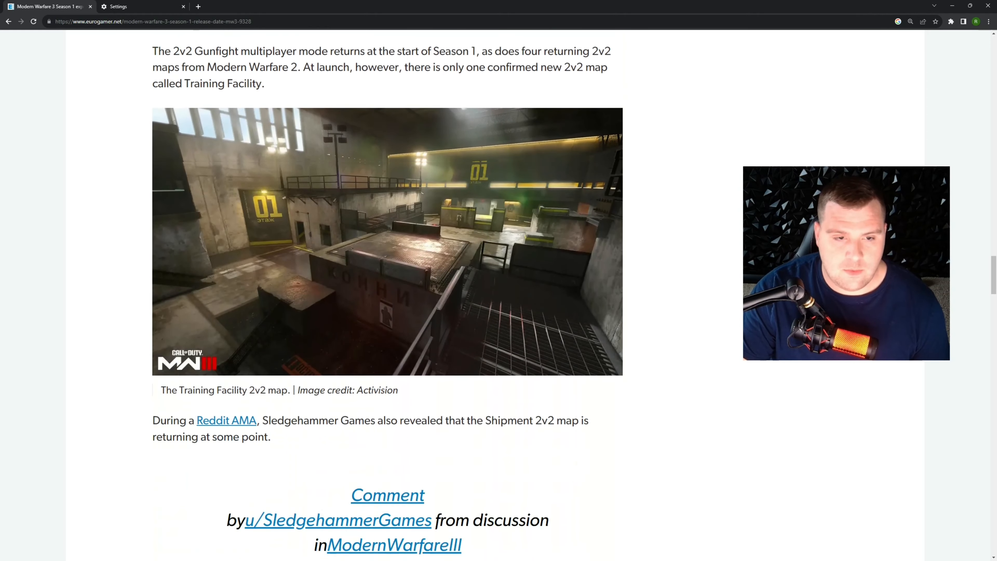
{"action": "scroll", "scroll_direction": "up", "scroll_amount": 3}
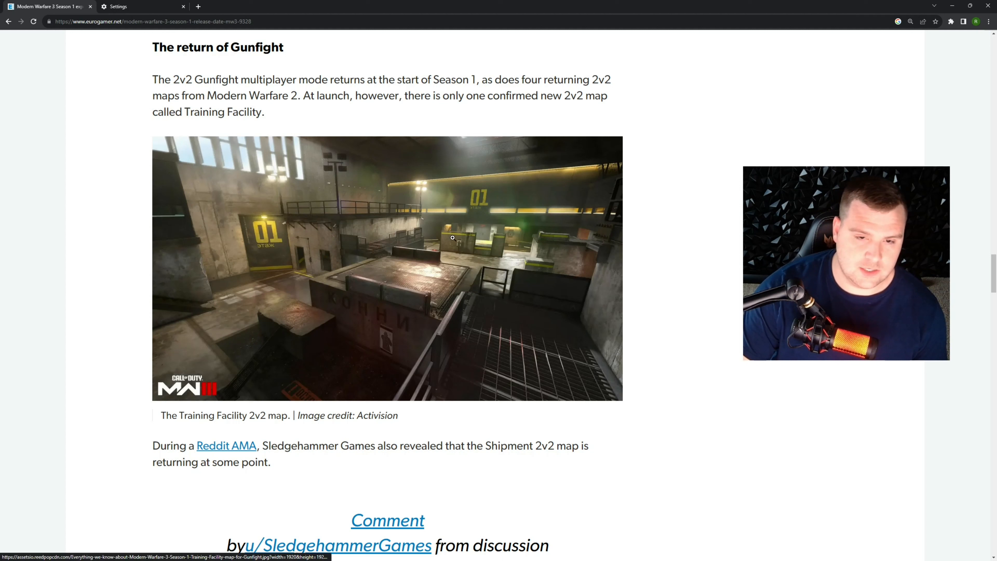
{"action": "scroll", "scroll_direction": "down", "scroll_amount": 3}
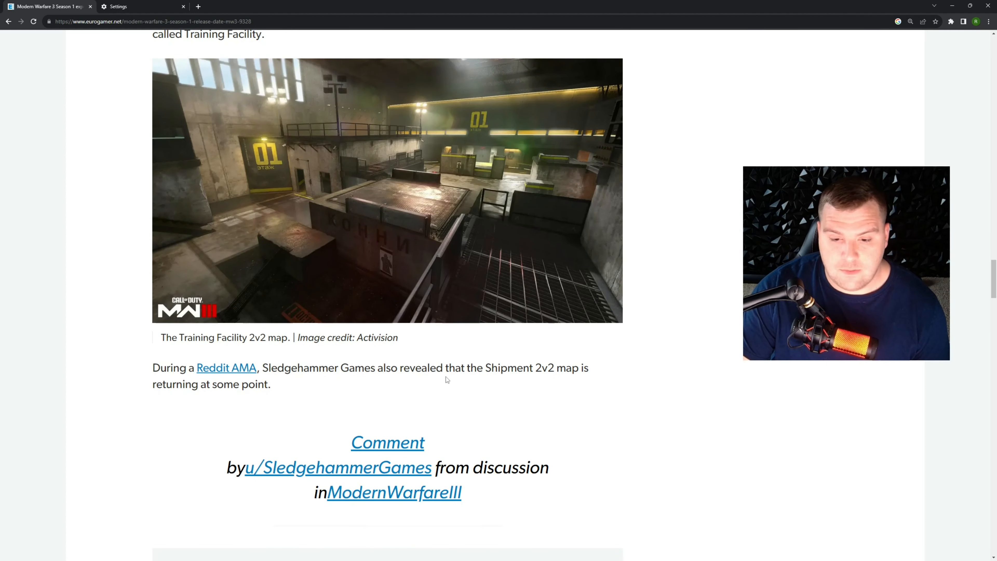
{"action": "mouse_move", "coordinate": [463, 372]}
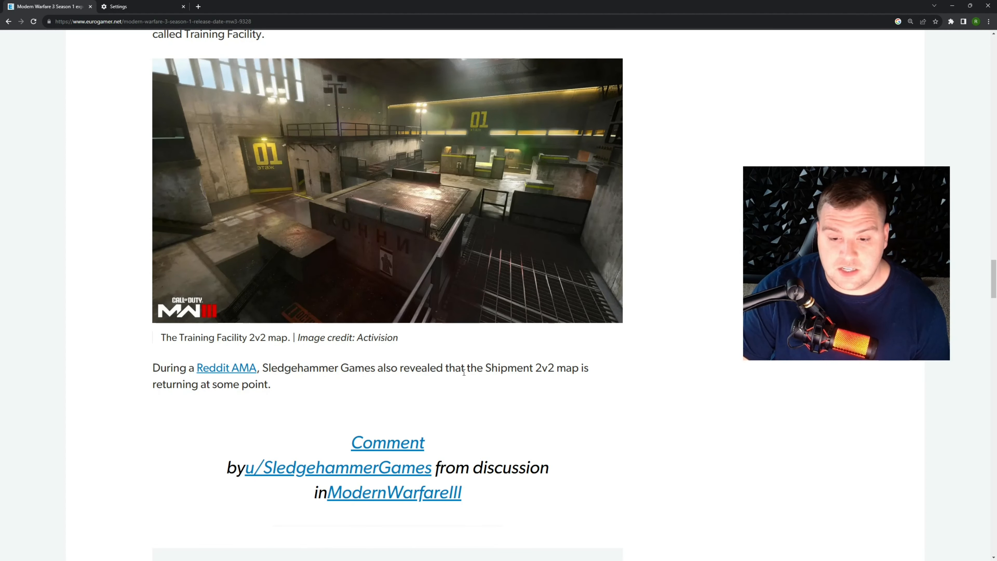
{"action": "scroll", "scroll_direction": "down", "scroll_amount": 3}
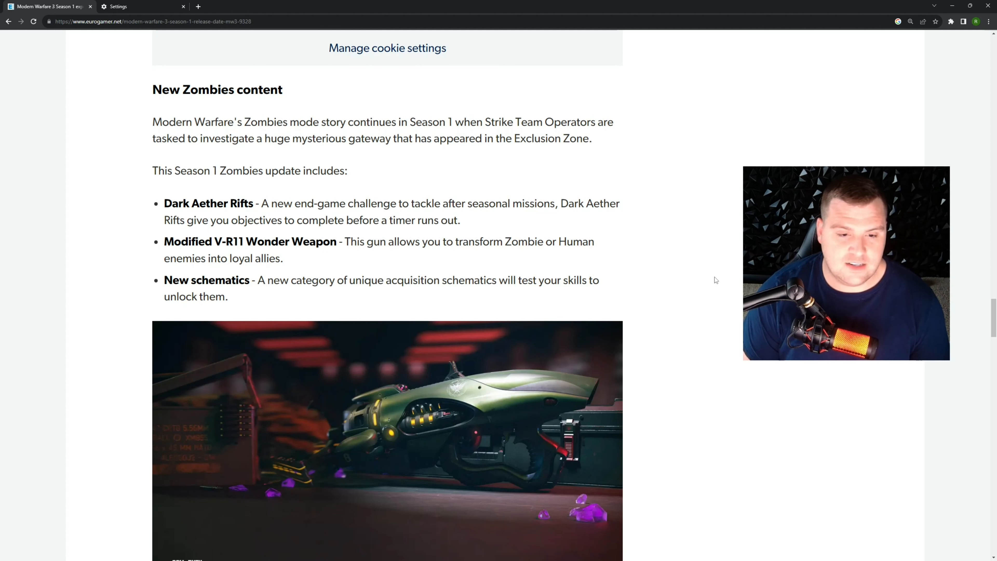
{"action": "scroll", "scroll_direction": "down", "scroll_amount": 3}
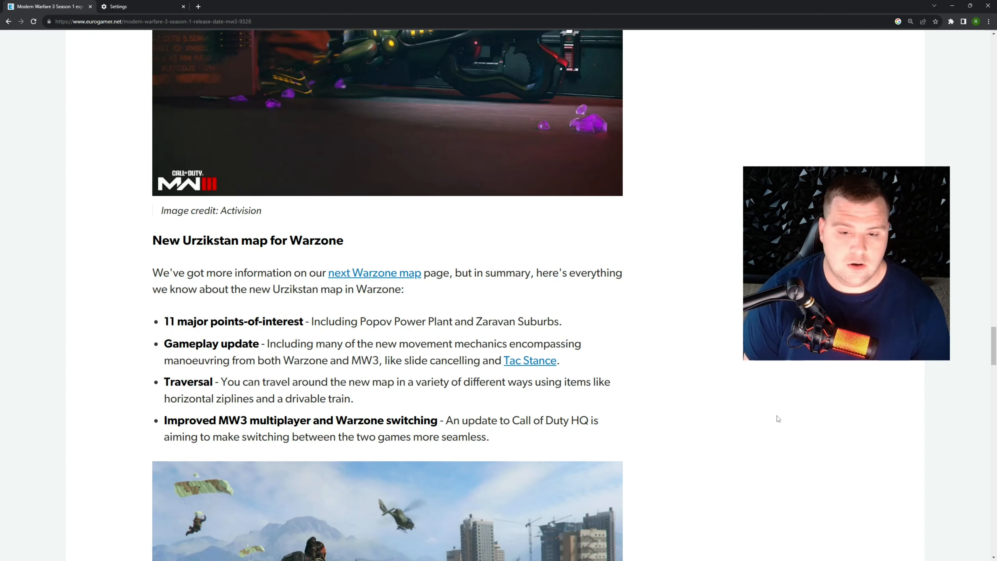
{"action": "mouse_move", "coordinate": [778, 418]}
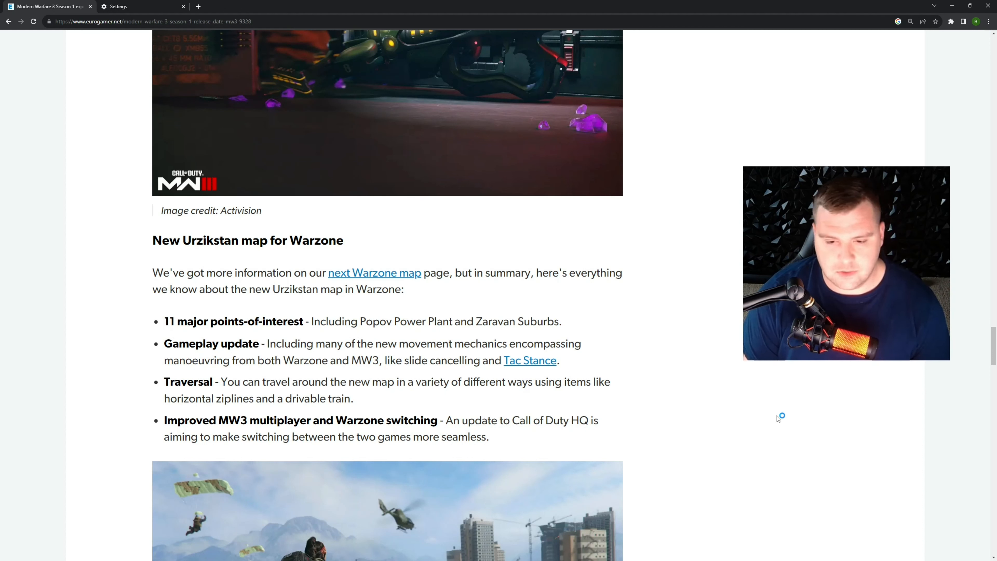
{"action": "mouse_move", "coordinate": [778, 419]}
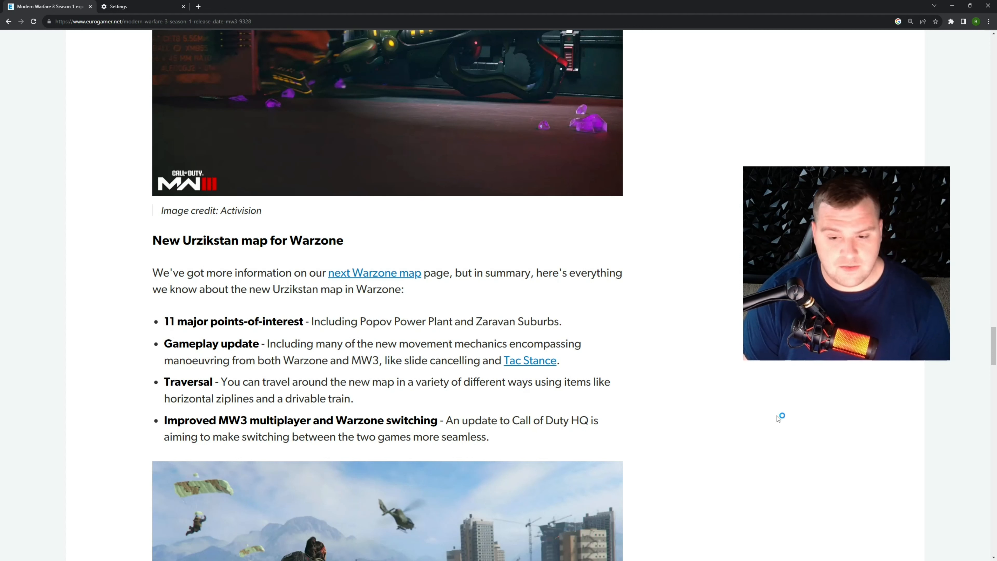
{"action": "mouse_move", "coordinate": [778, 419]}
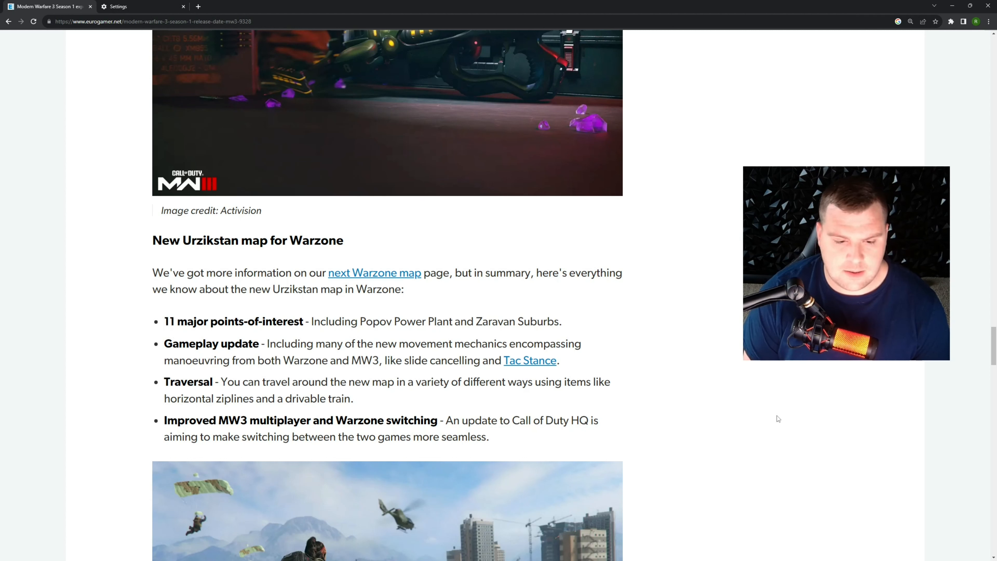
{"action": "mouse_move", "coordinate": [827, 395]}
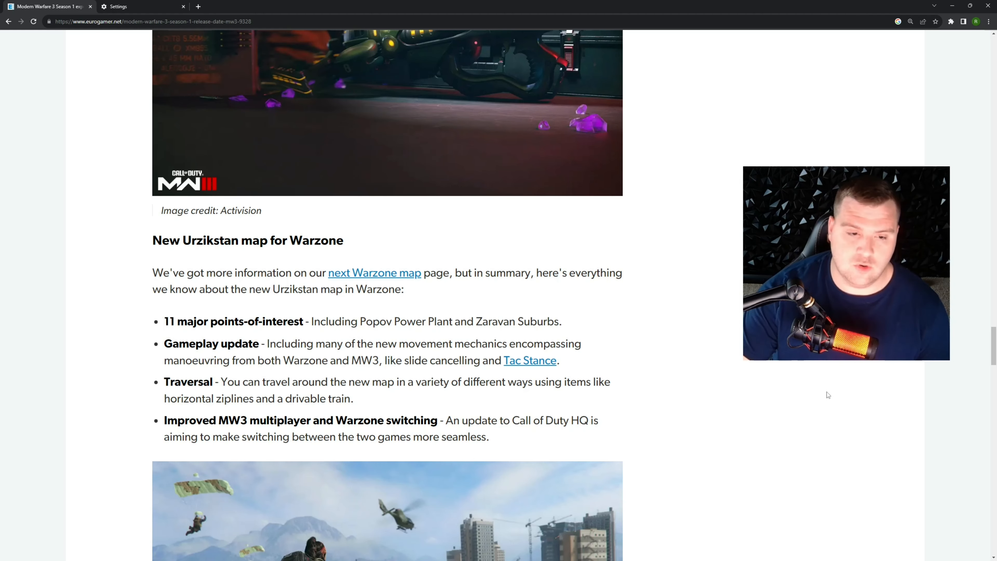
{"action": "scroll", "scroll_direction": "down", "scroll_amount": 3}
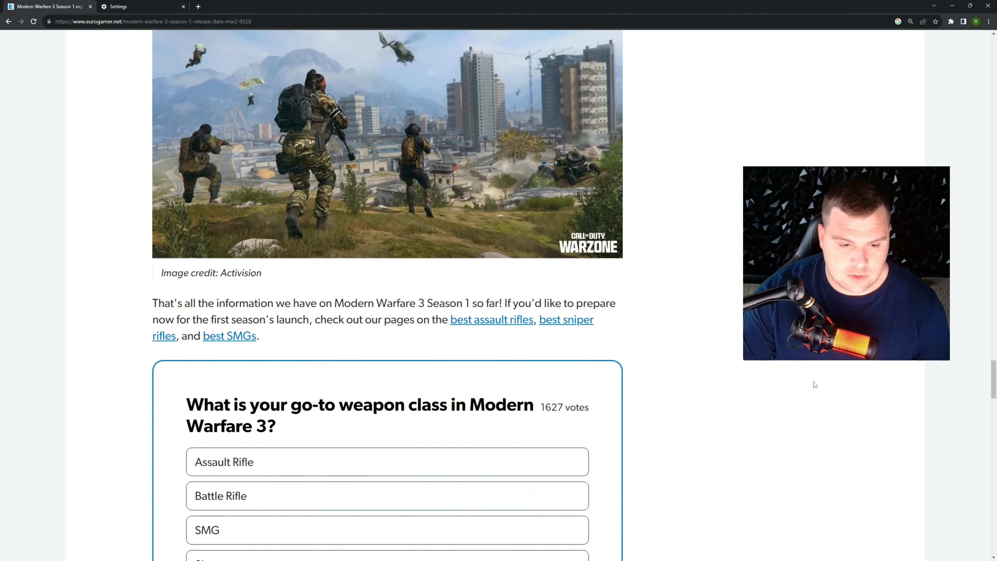
{"action": "scroll", "scroll_direction": "up", "scroll_amount": 3}
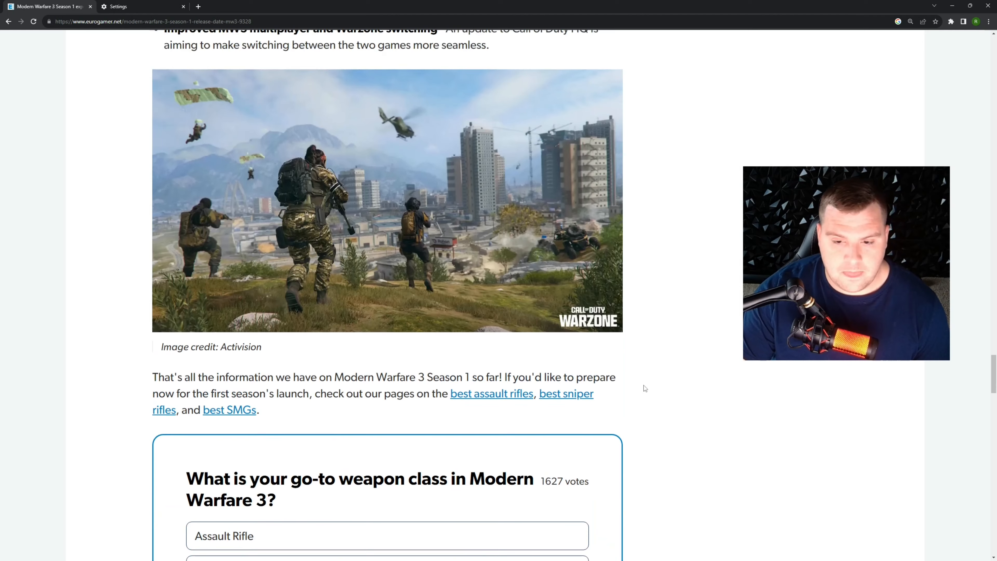
{"action": "scroll", "scroll_direction": "up", "scroll_amount": 3}
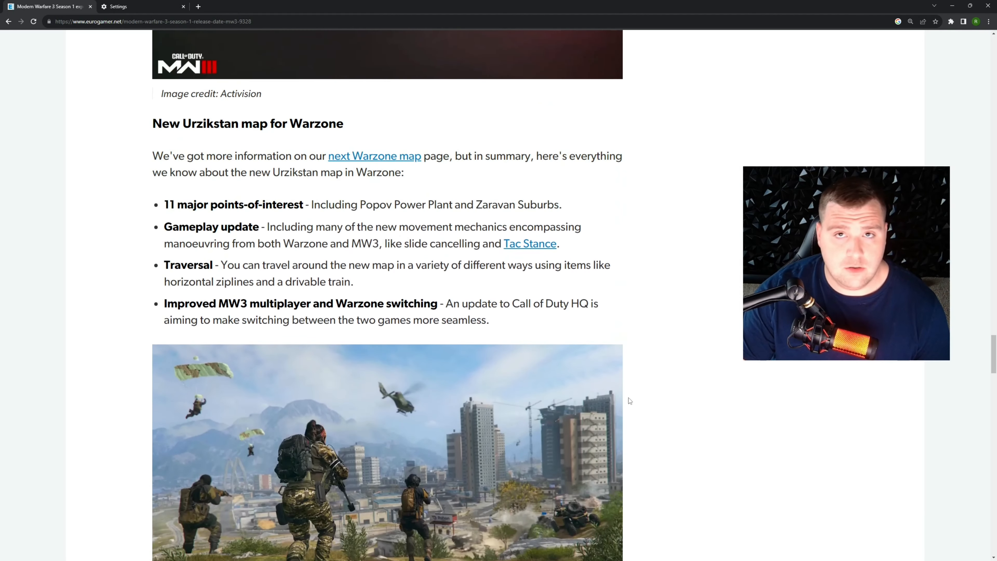
{"action": "mouse_move", "coordinate": [737, 362]}
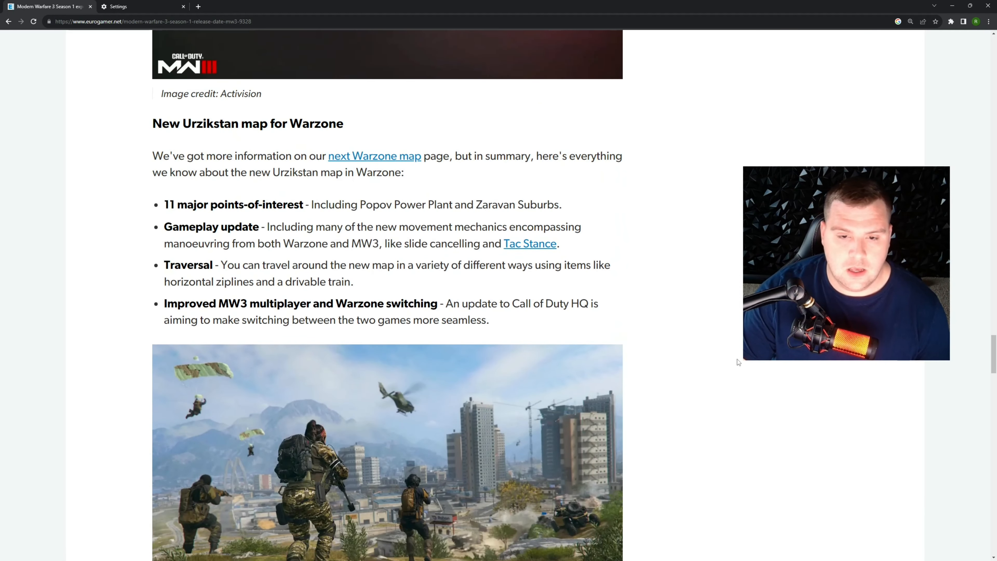
{"action": "scroll", "scroll_direction": "down", "scroll_amount": 3}
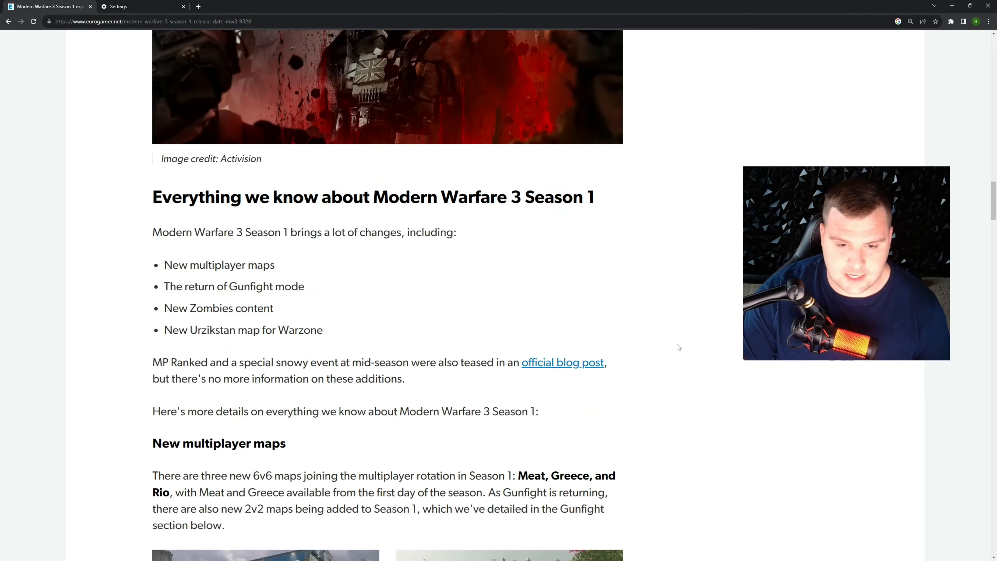
{"action": "scroll", "scroll_direction": "up", "scroll_amount": 3}
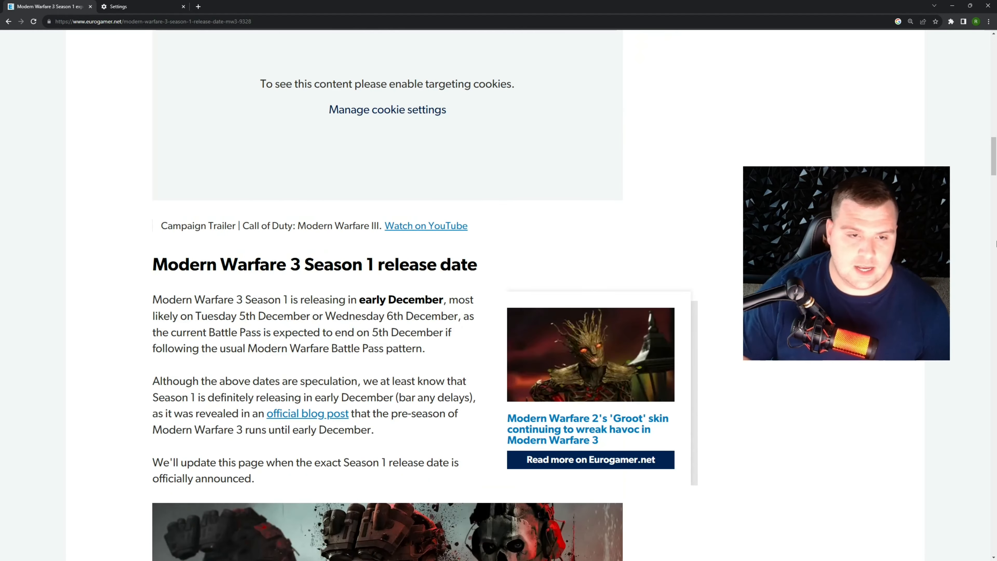